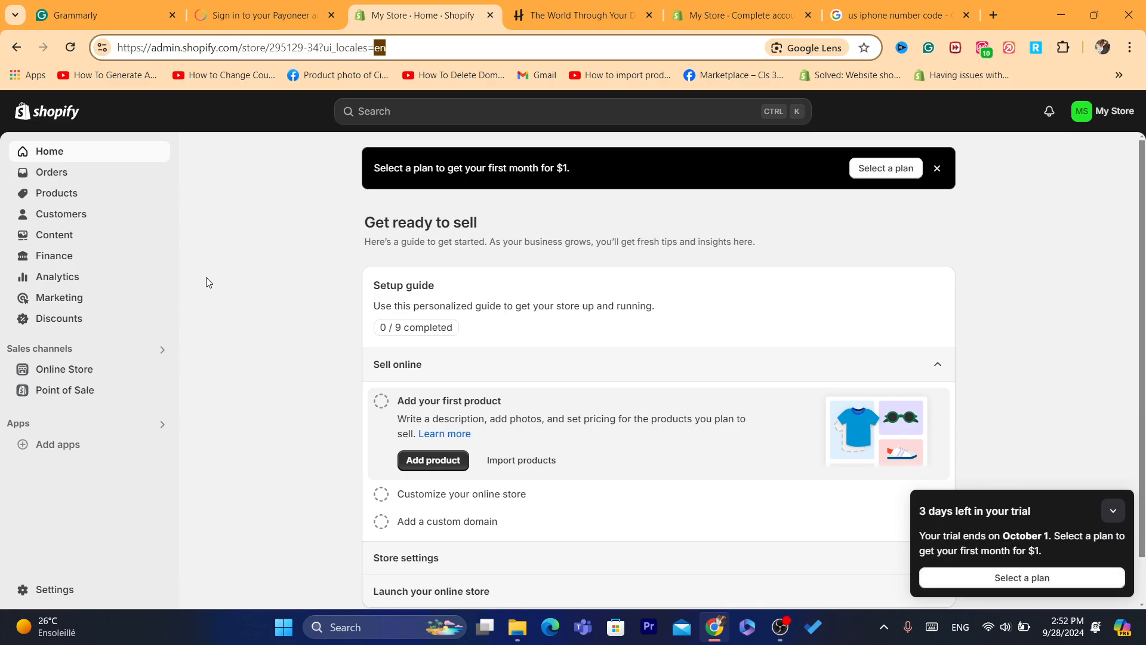
mouse_move(53, 588)
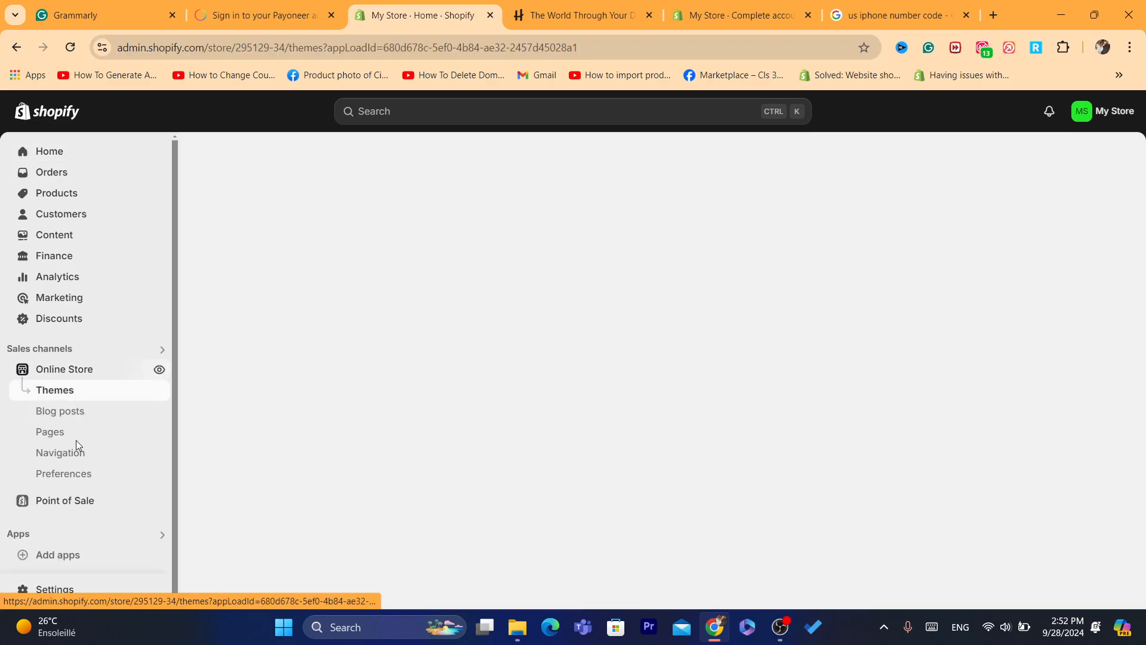
- Reach the Dawn theme's code editor from Online Store > Themes via Edit code
click(65, 369)
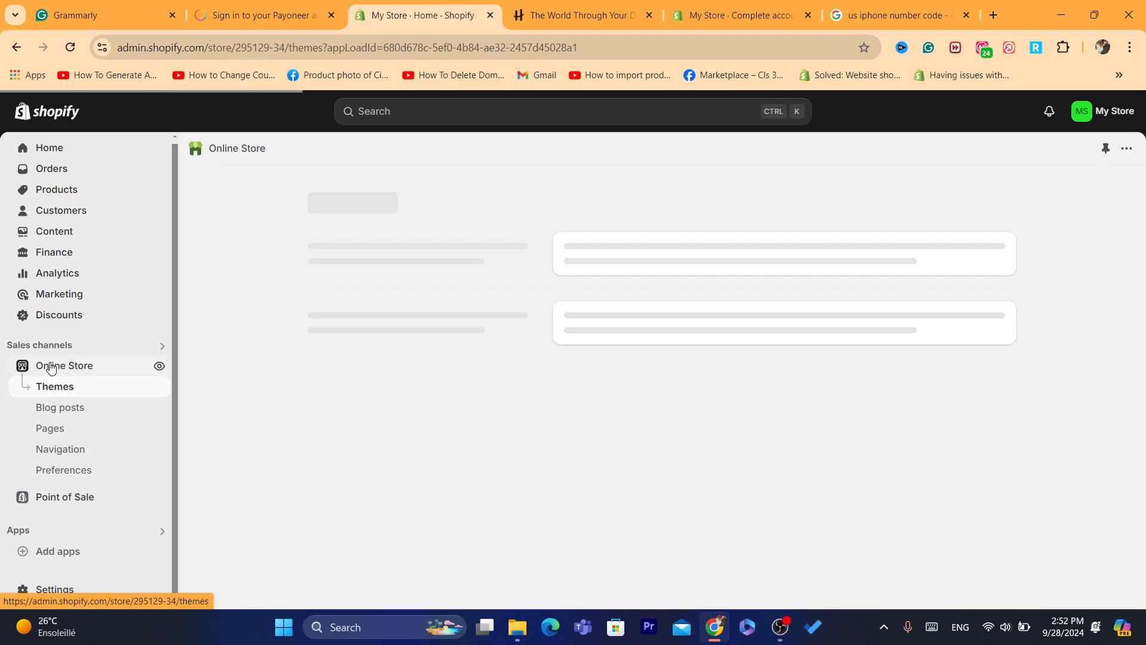
click(53, 386)
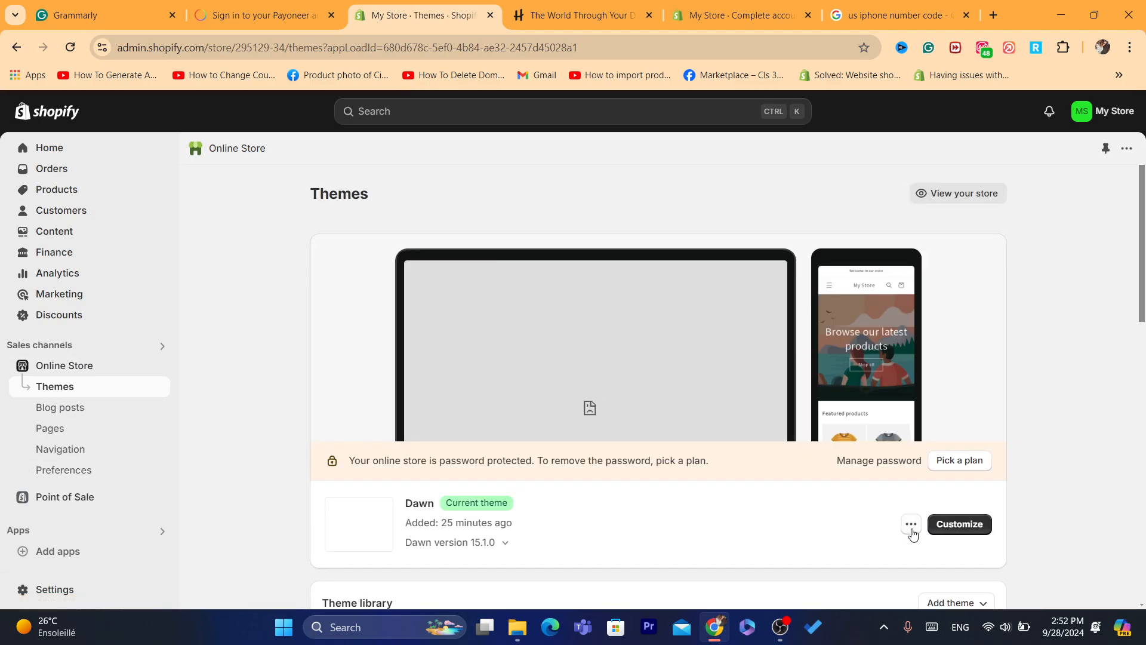
click(910, 524)
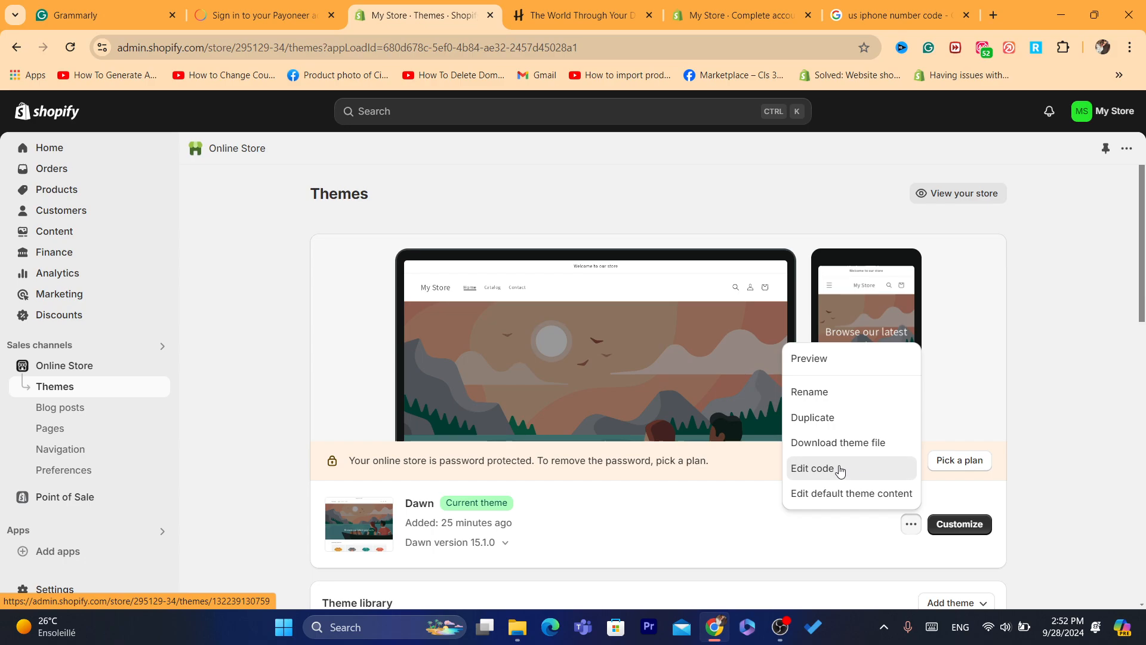
click(816, 467)
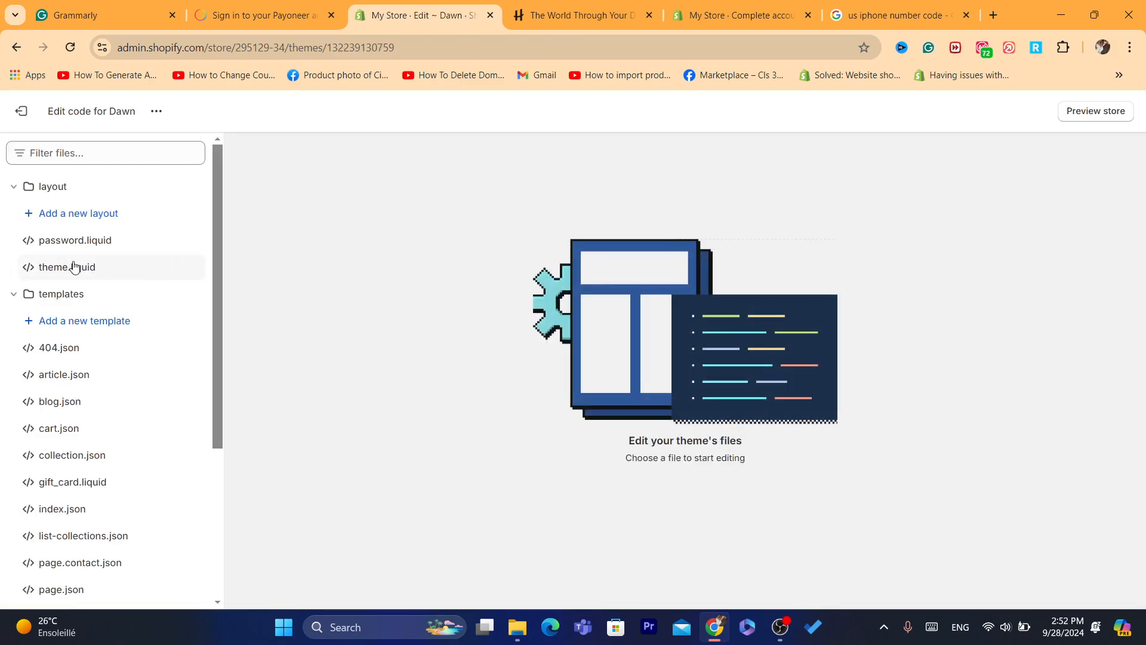
- Attempt to delete layout/theme.liquid, hit the error, and exit back to Themes
click(71, 266)
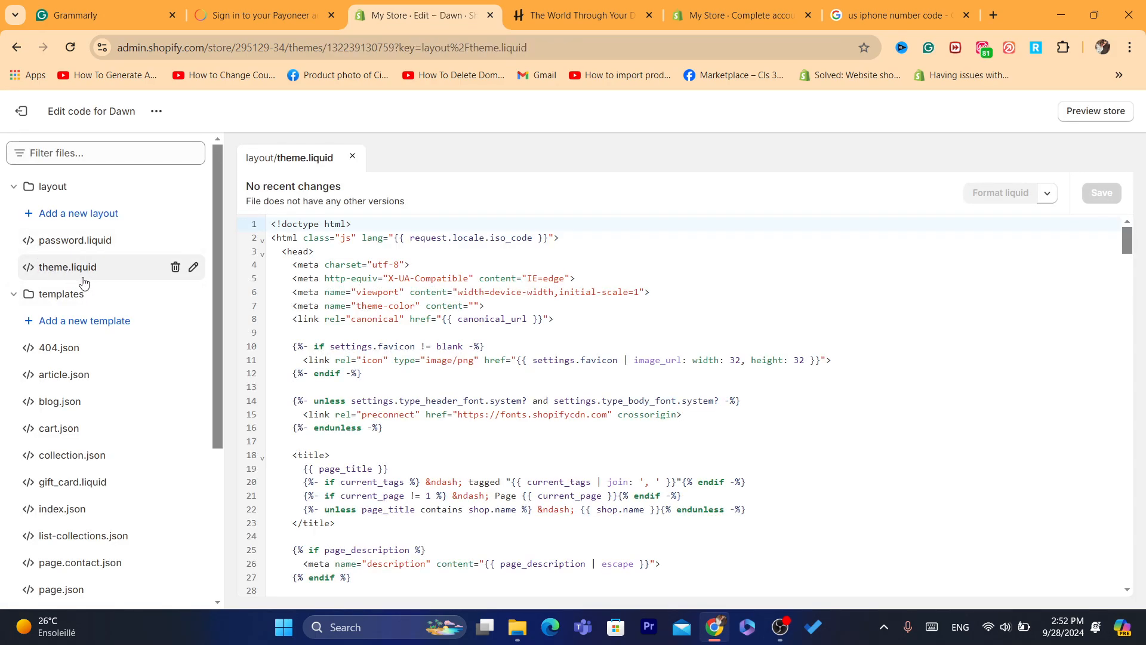
mouse_move(151, 275)
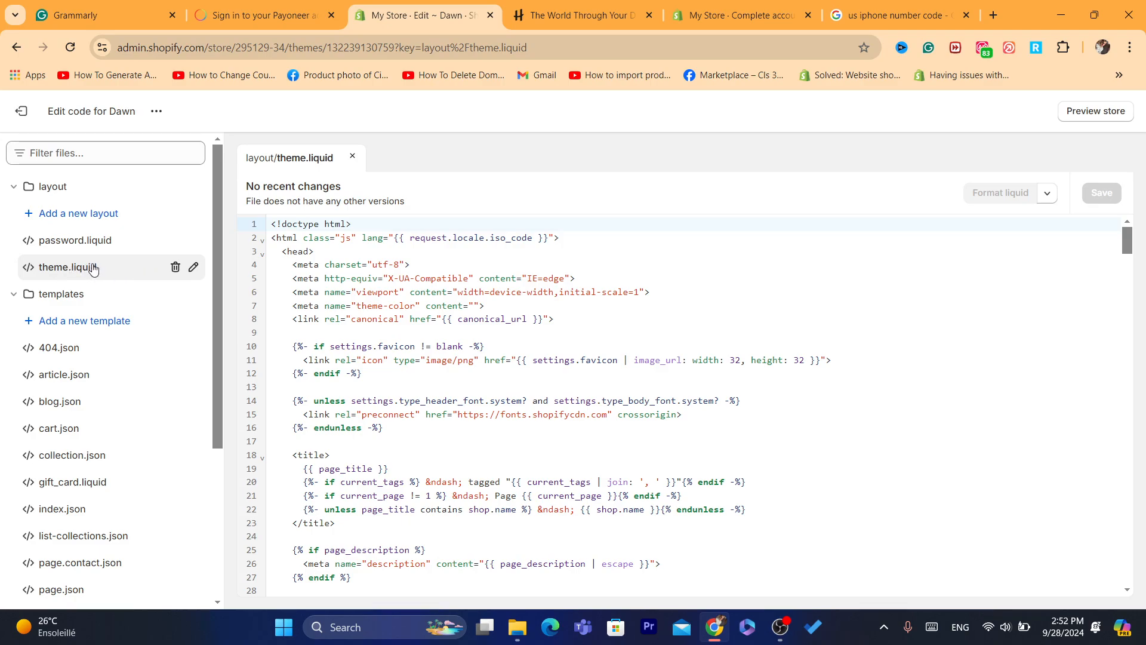
mouse_move(174, 268)
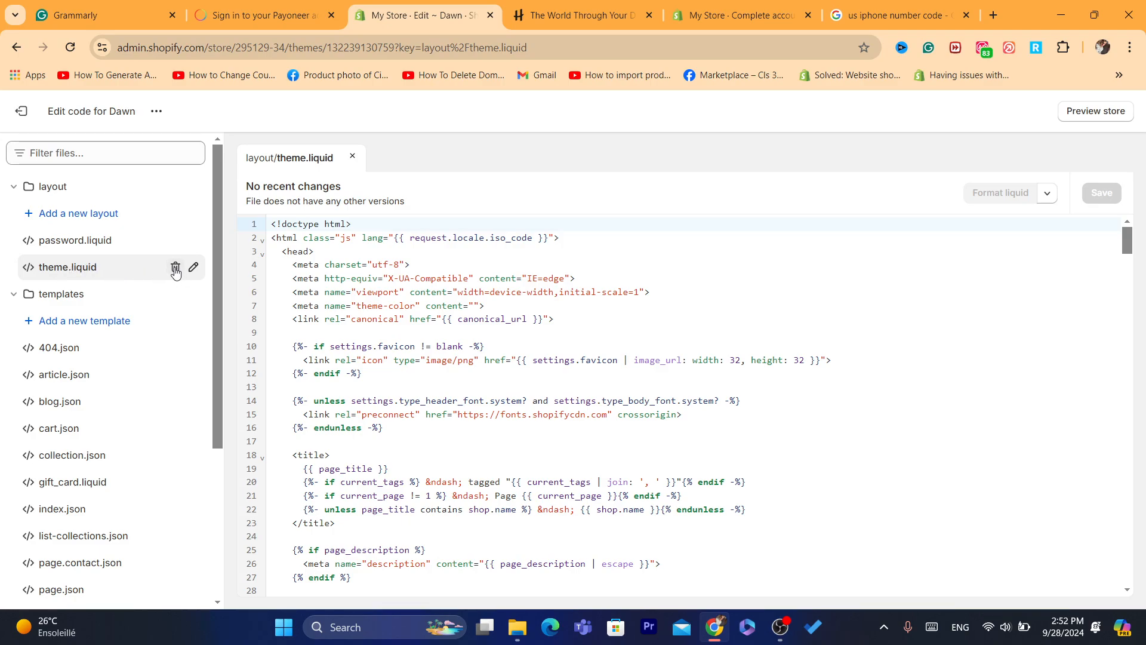
click(174, 268)
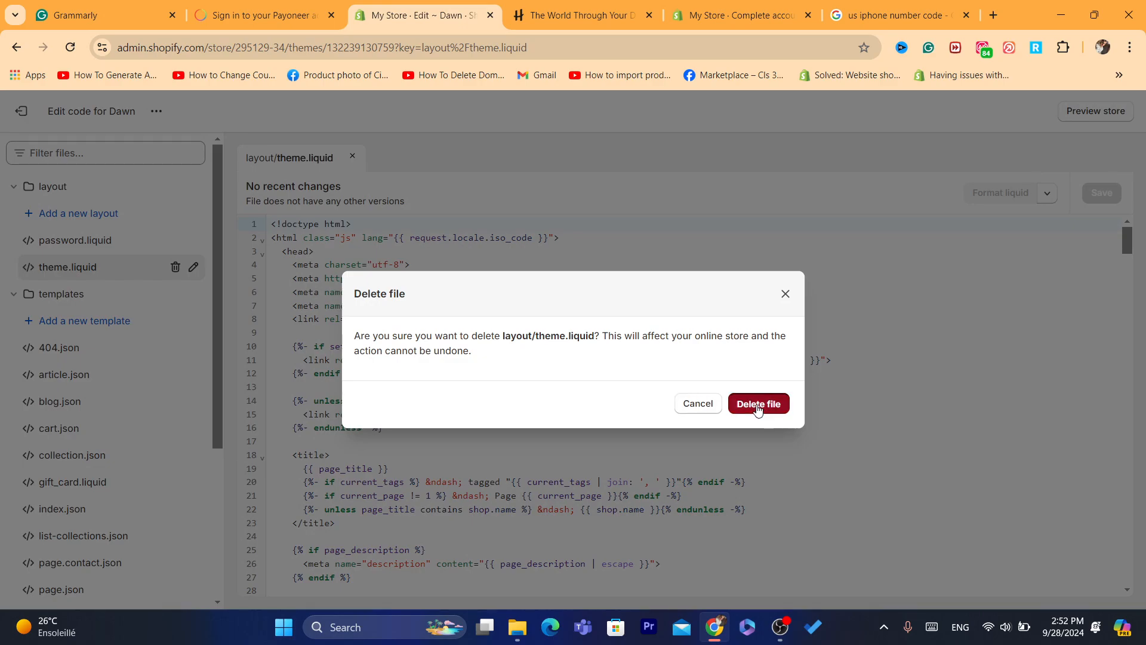
click(758, 402)
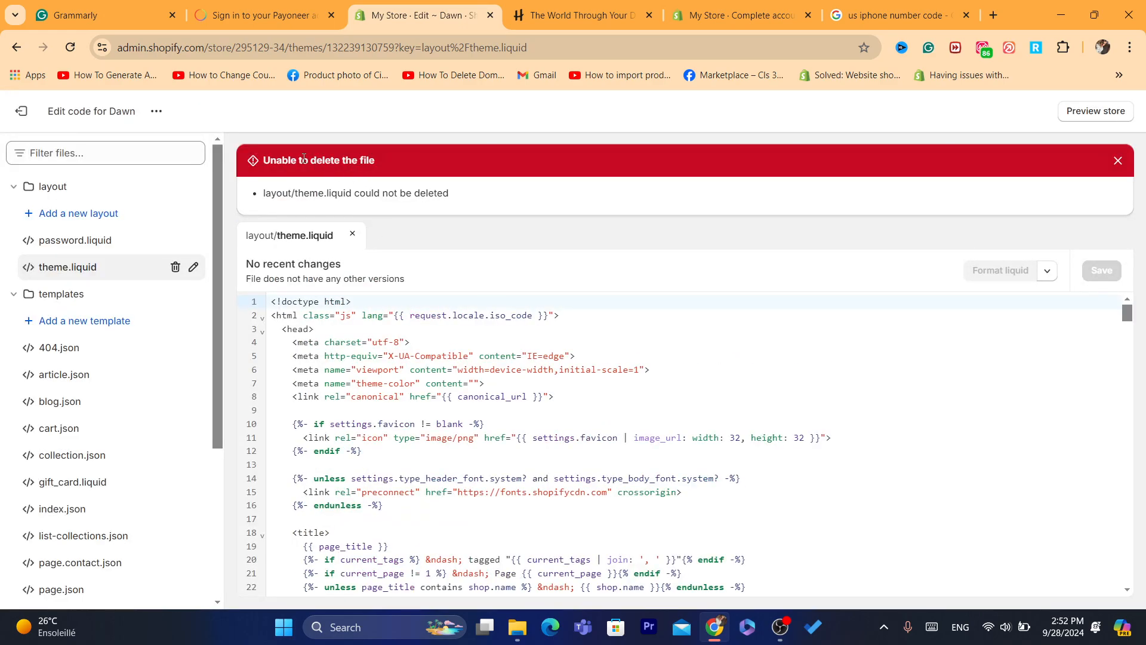
click(411, 342)
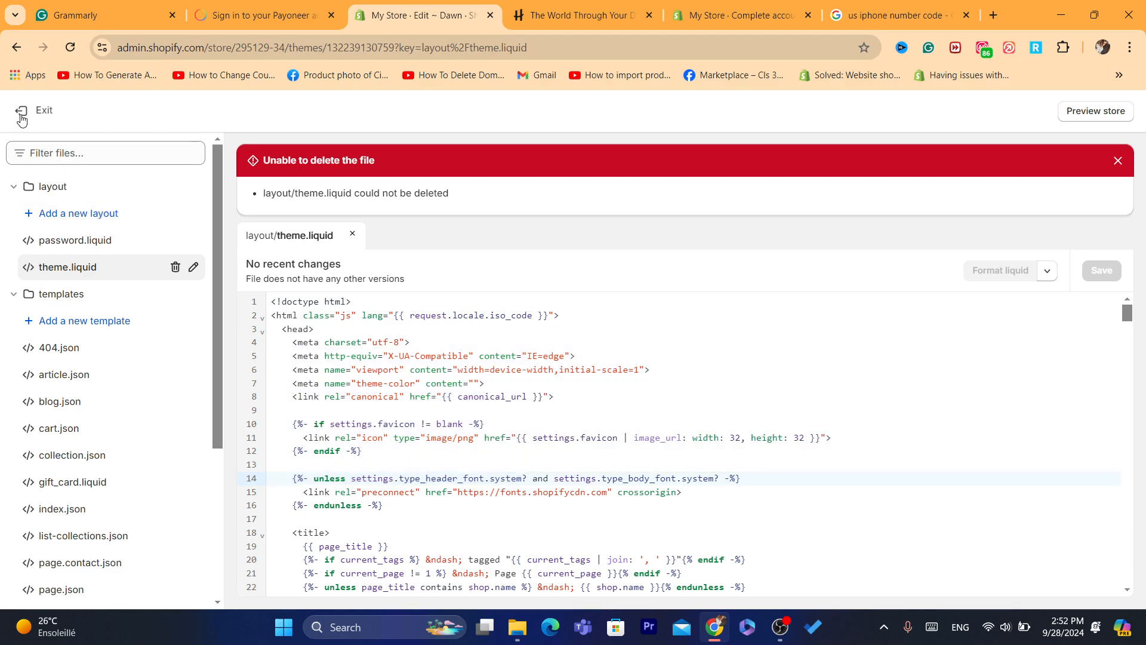
click(44, 110)
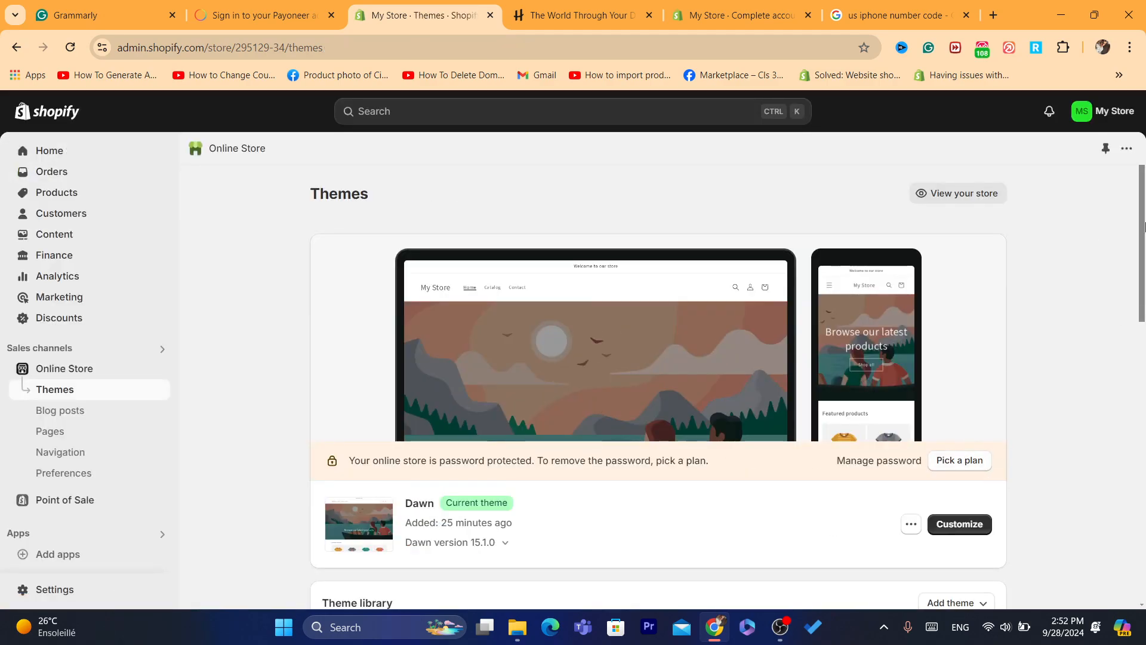
- Add the free Spotlight theme from Popular free themes to the theme library
scroll(down, 3)
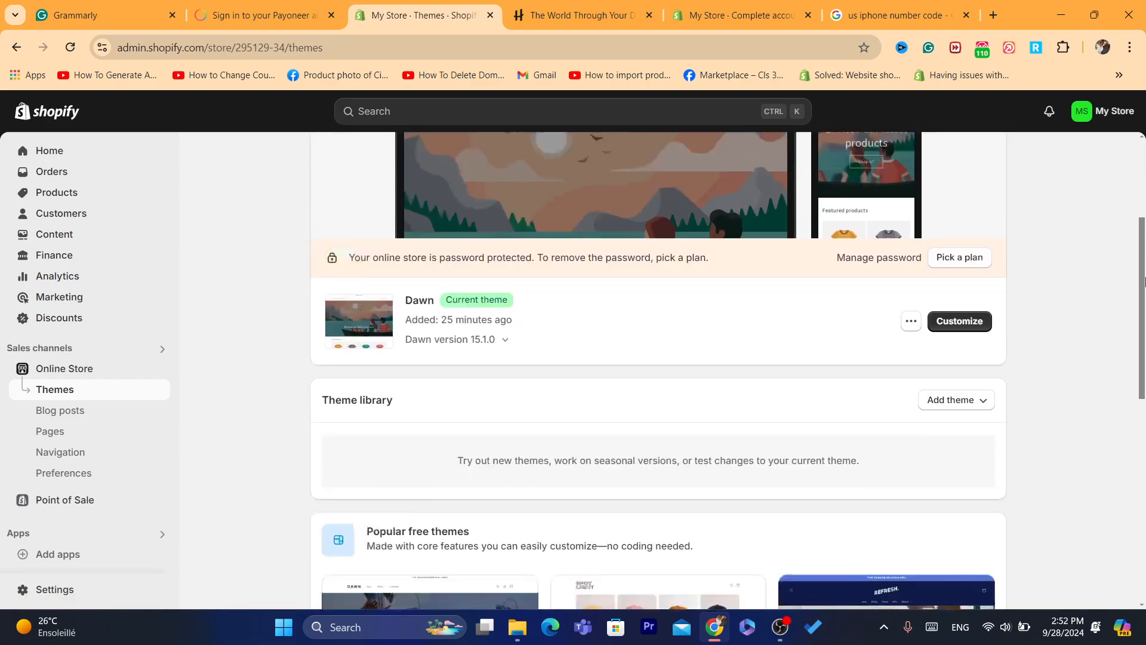
scroll(down, 3)
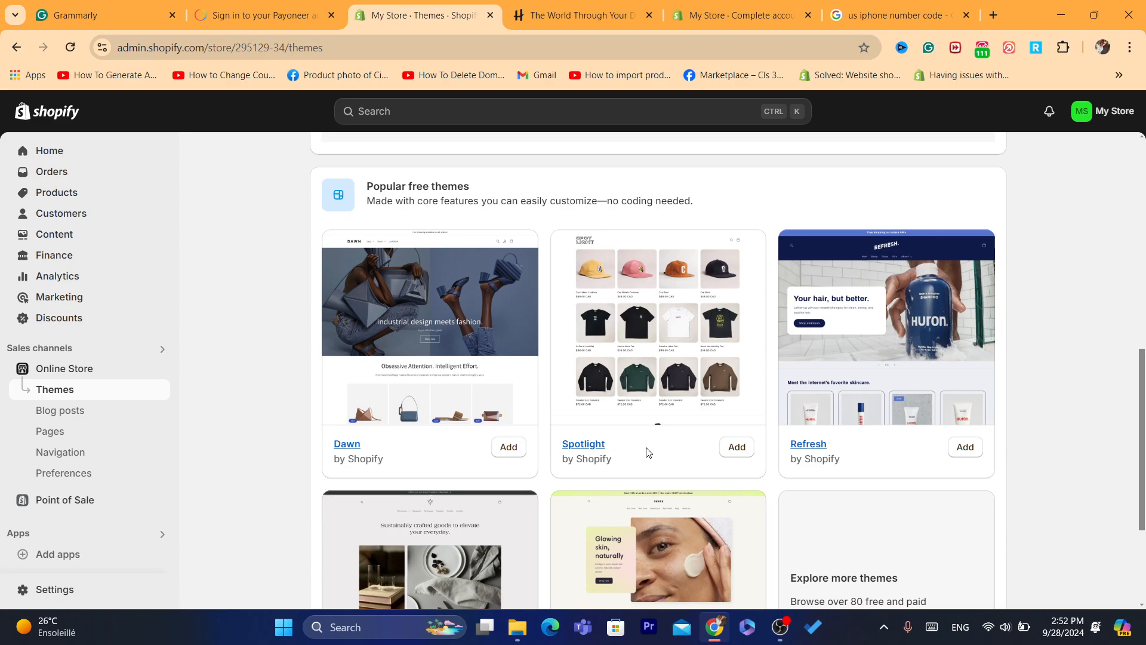
click(735, 447)
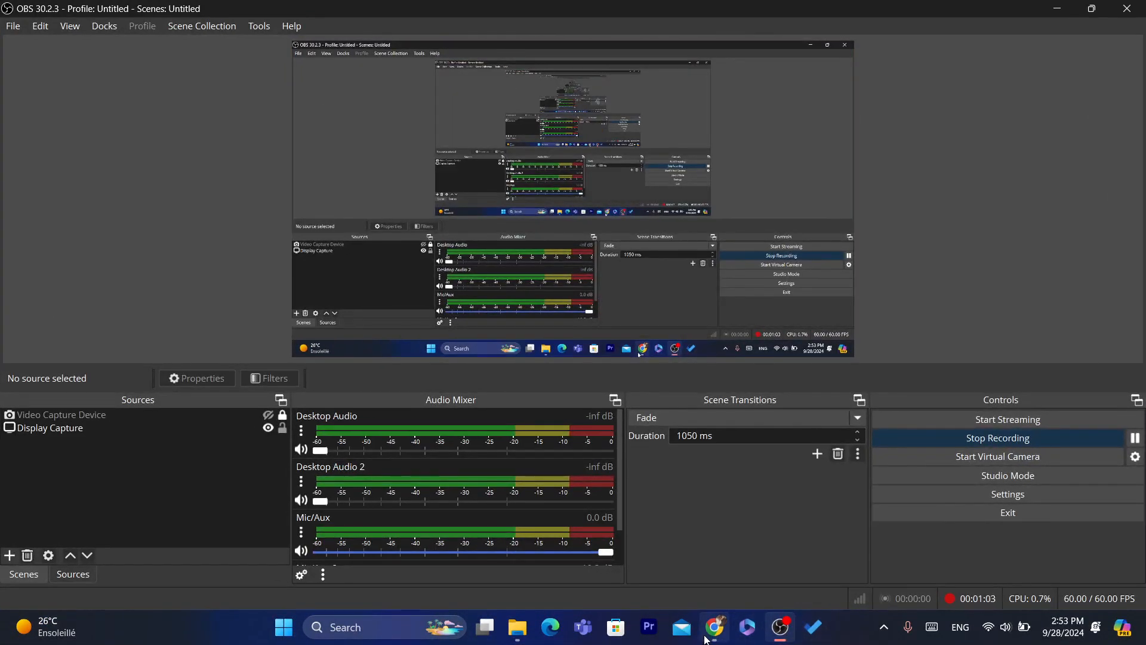
click(715, 627)
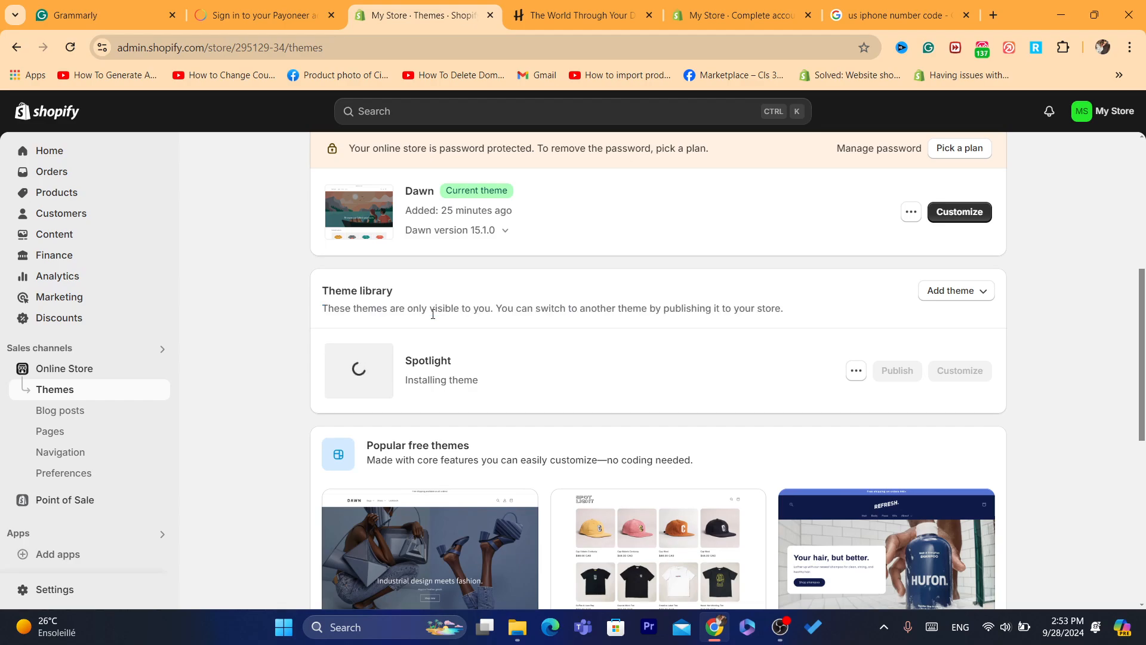
mouse_move(612, 303)
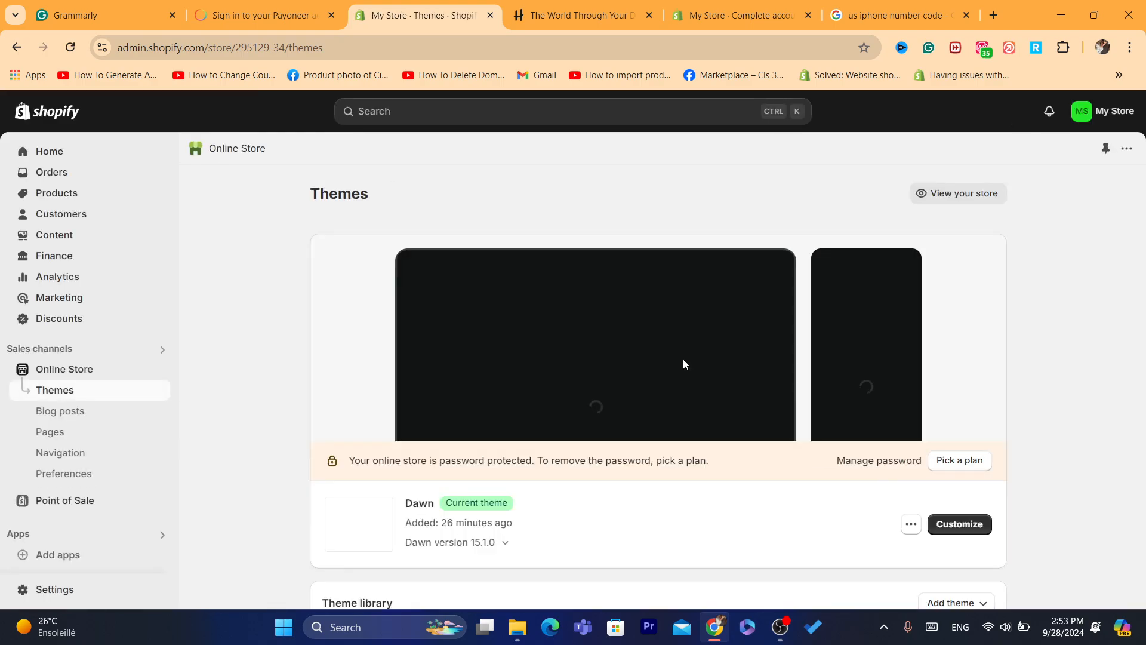
- Confirm publishing Spotlight so it replaces Dawn as the current theme
scroll(down, 3)
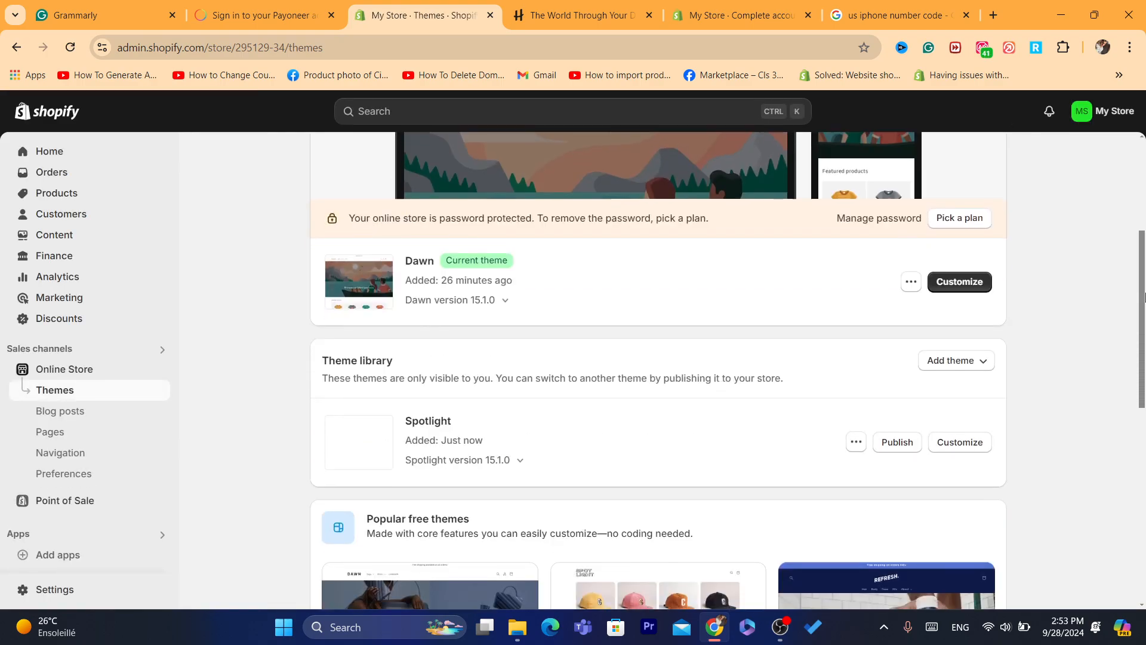
scroll(down, 3)
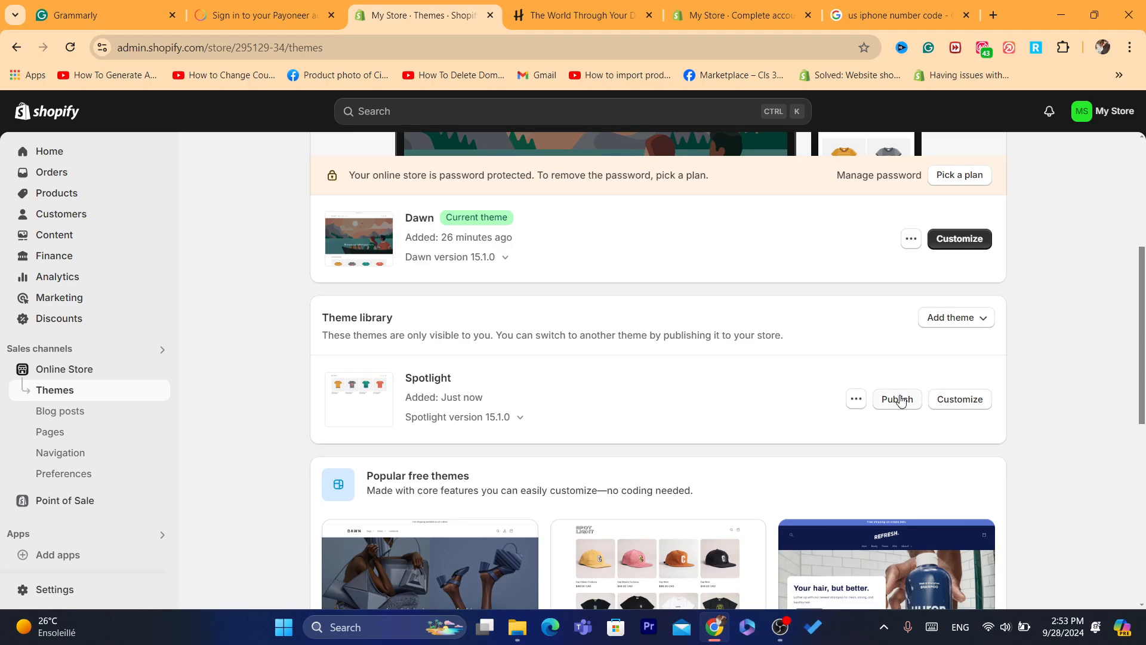
click(896, 399)
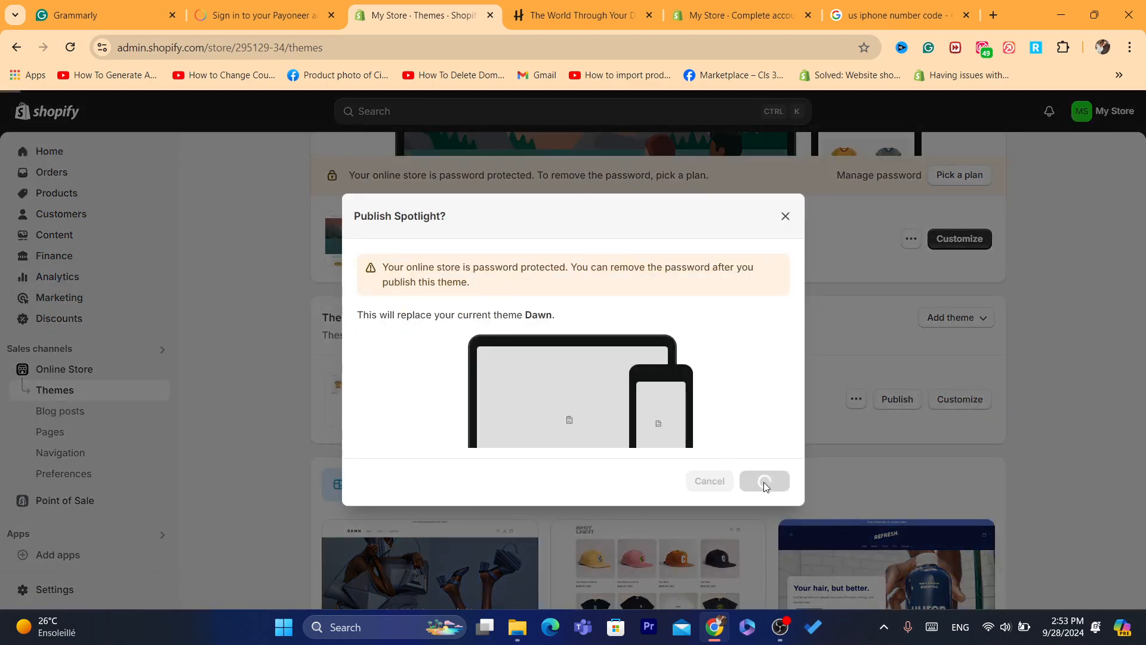
click(762, 481)
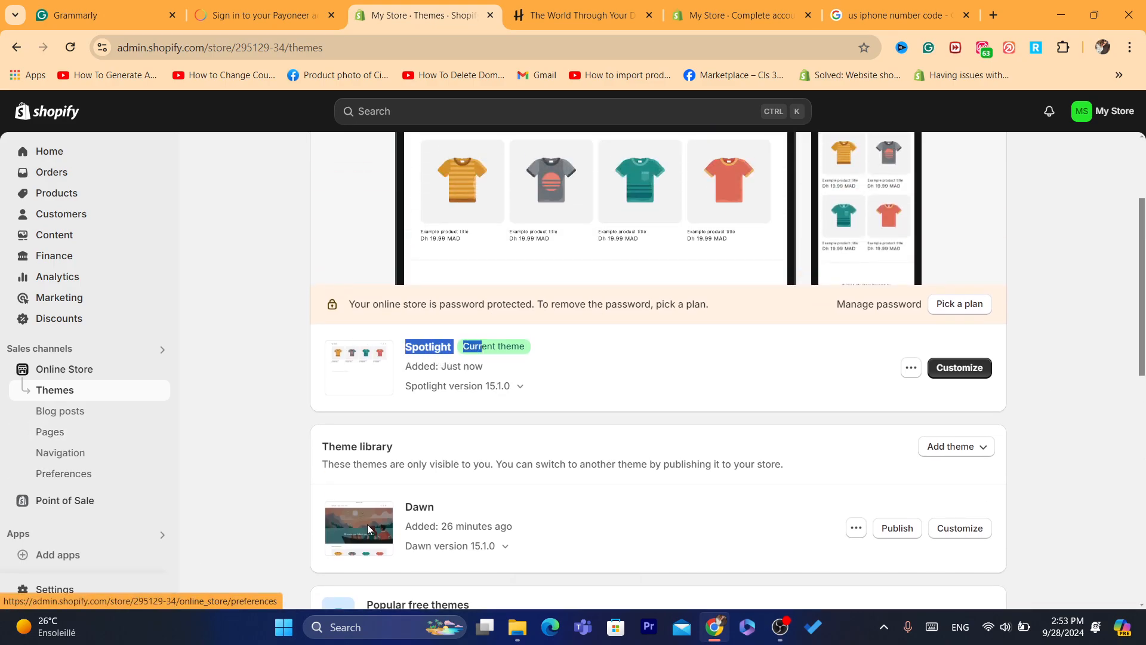
click(909, 367)
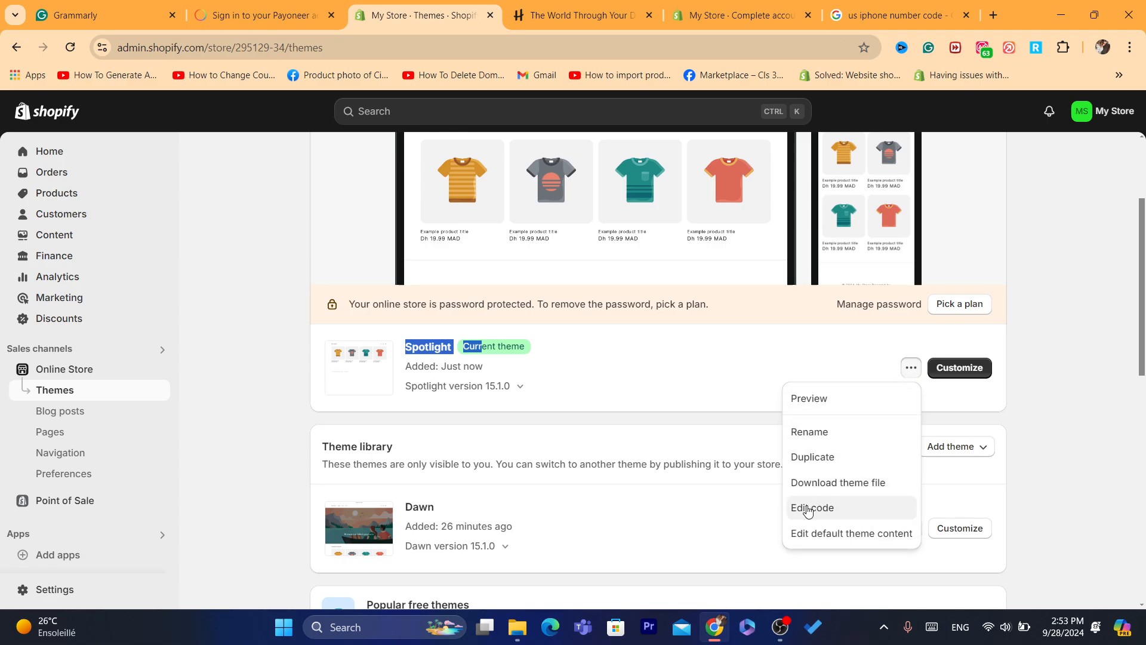
click(811, 508)
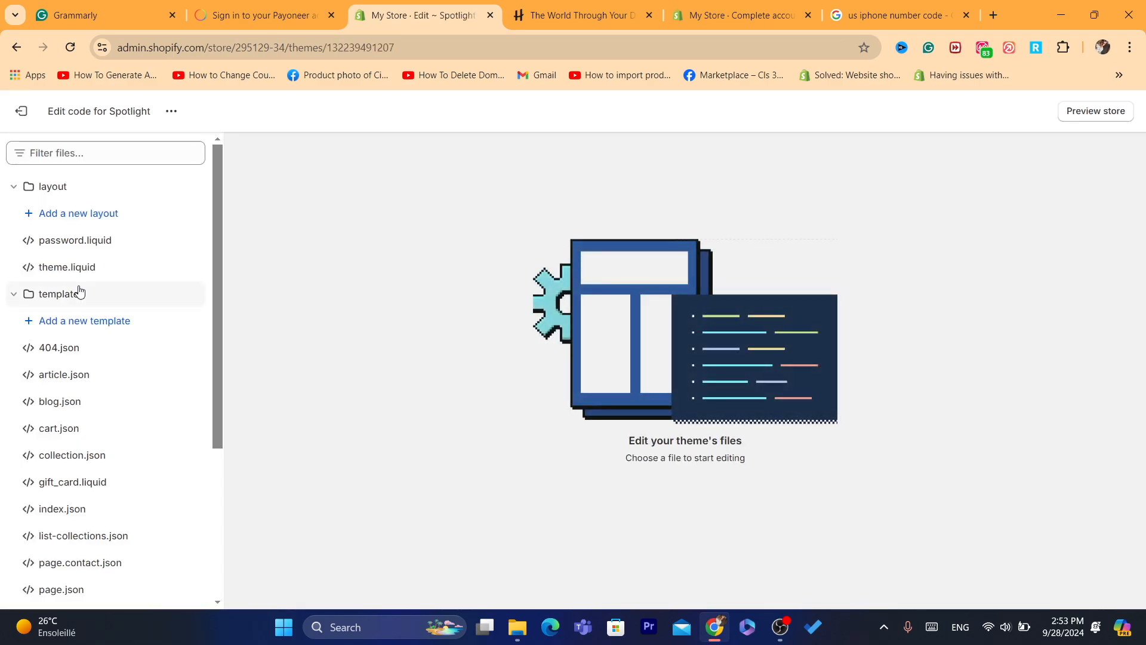
click(67, 266)
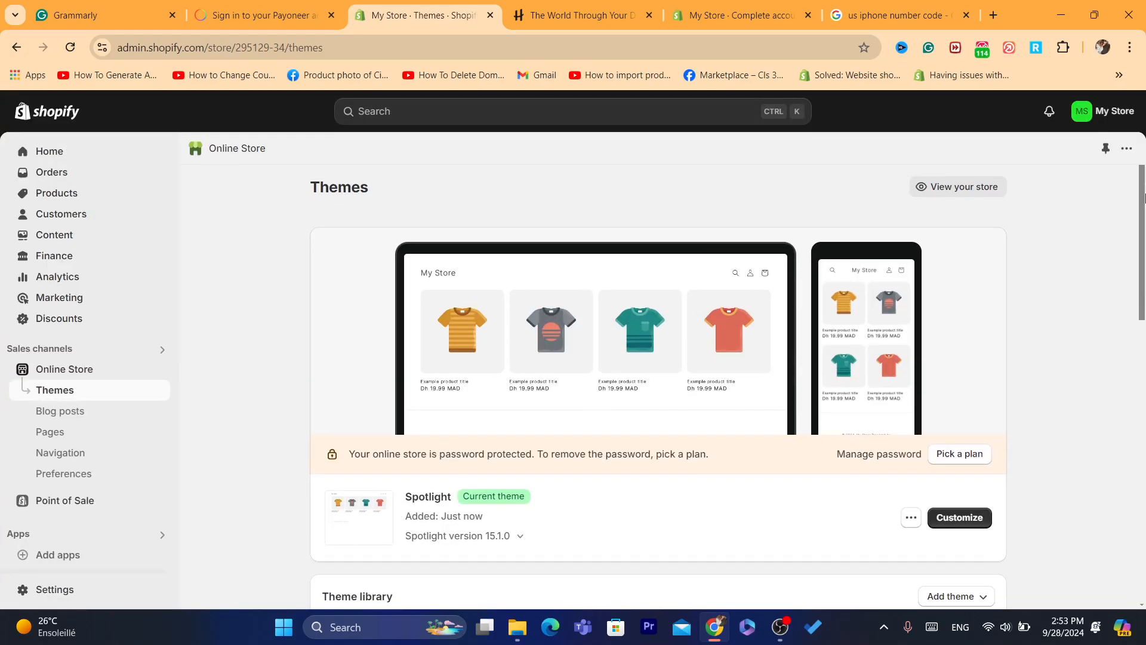
scroll(down, 3)
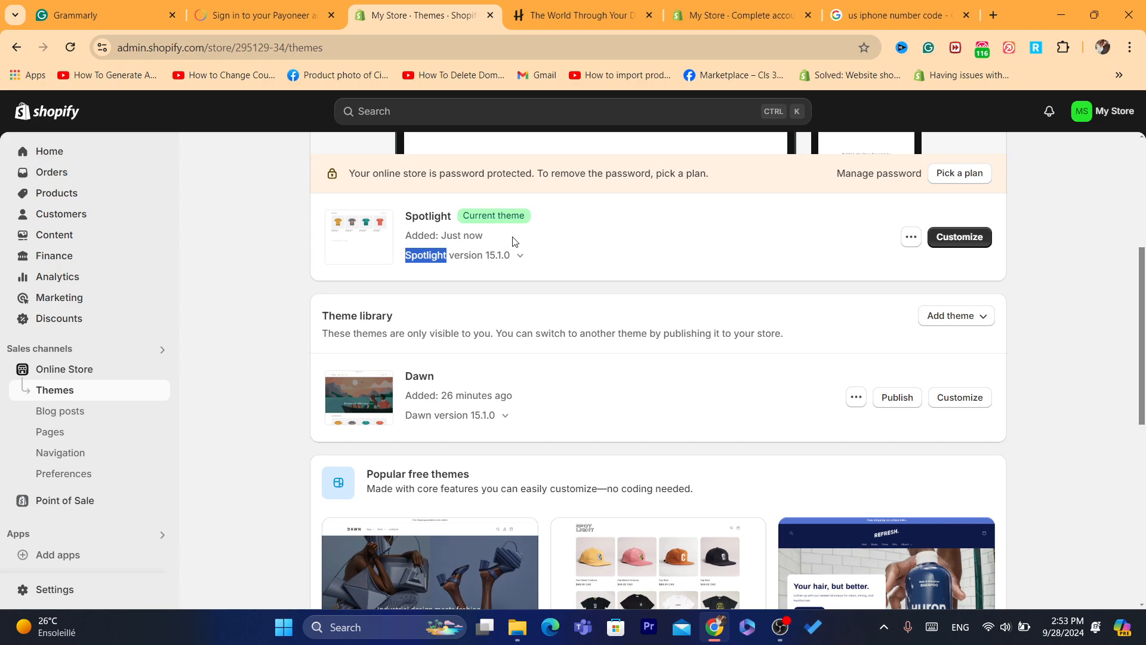
mouse_move(425, 387)
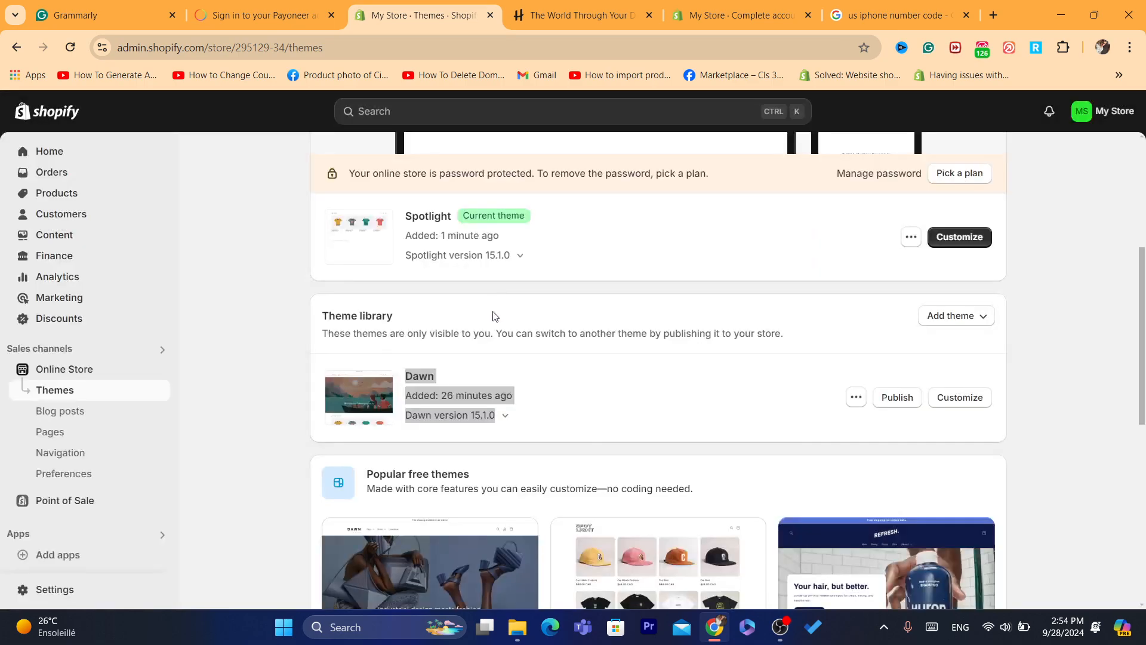
- Republish Dawn as the current theme and reopen its code editor
click(897, 396)
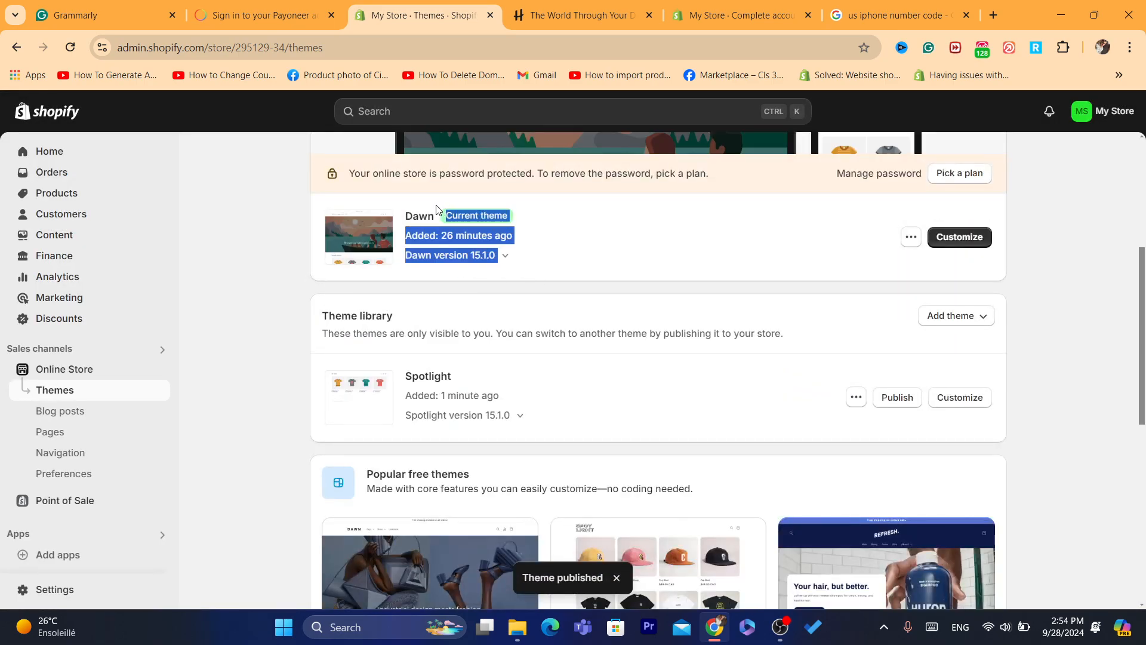
click(909, 237)
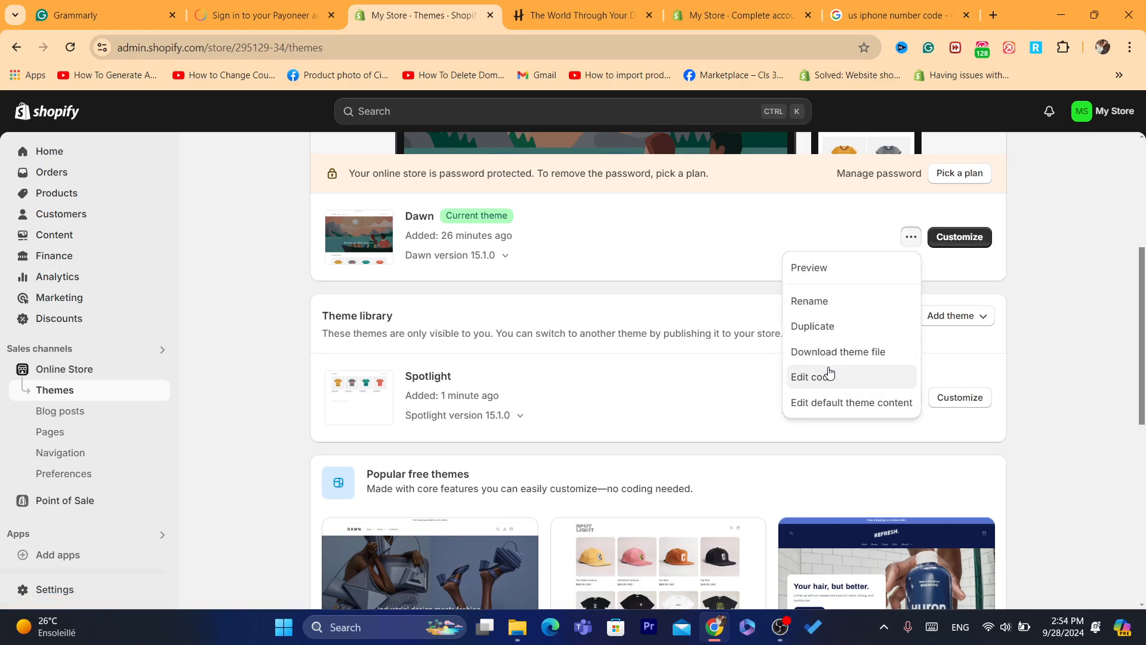
click(813, 376)
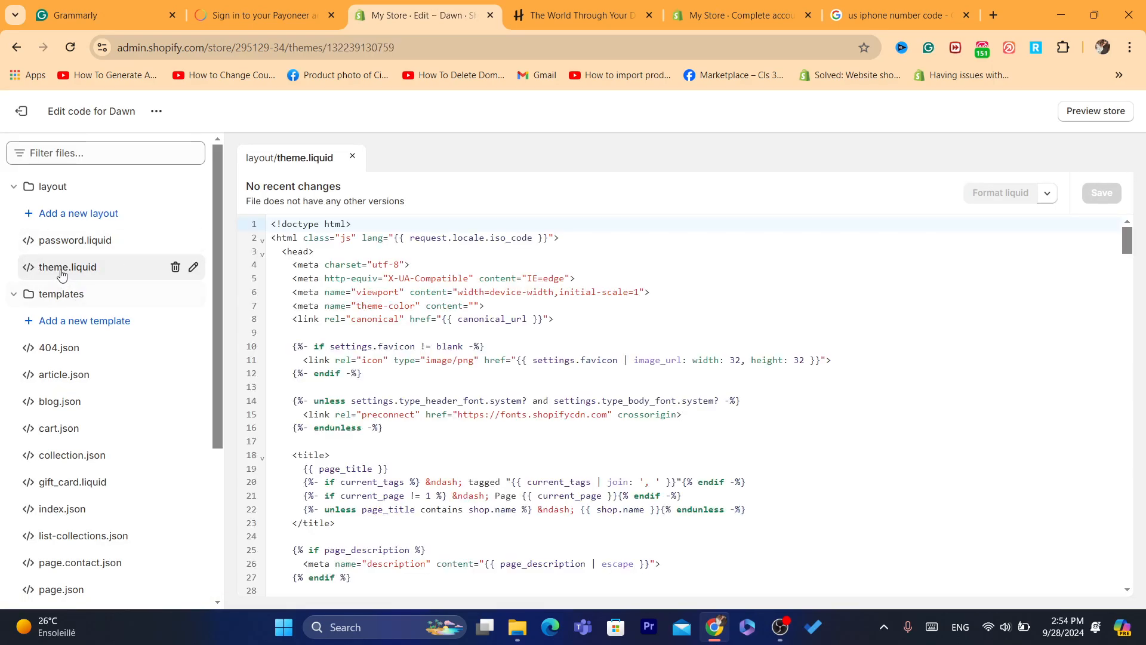
- Attempt deleting theme.liquid again, then switch to a different store
click(174, 266)
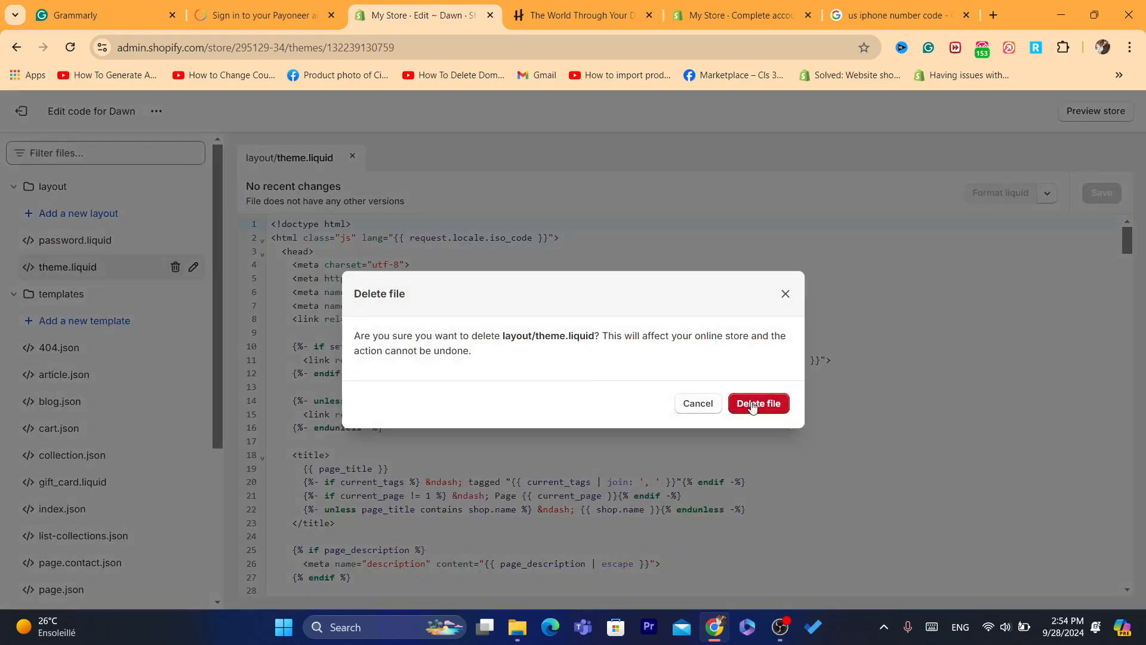
click(758, 402)
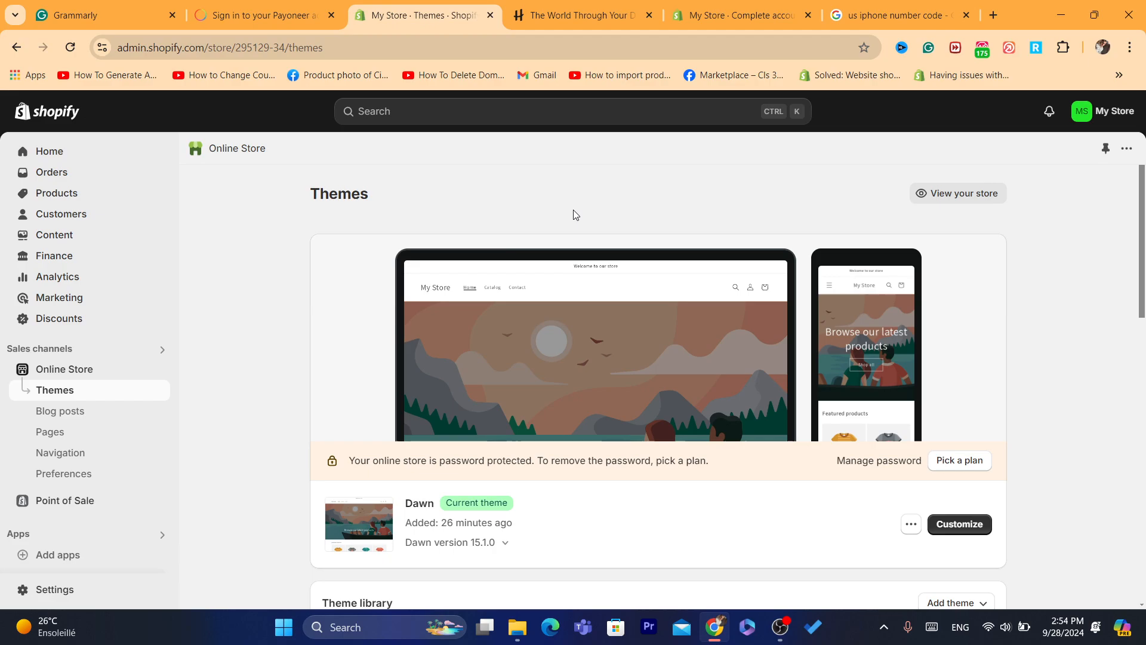
click(1103, 111)
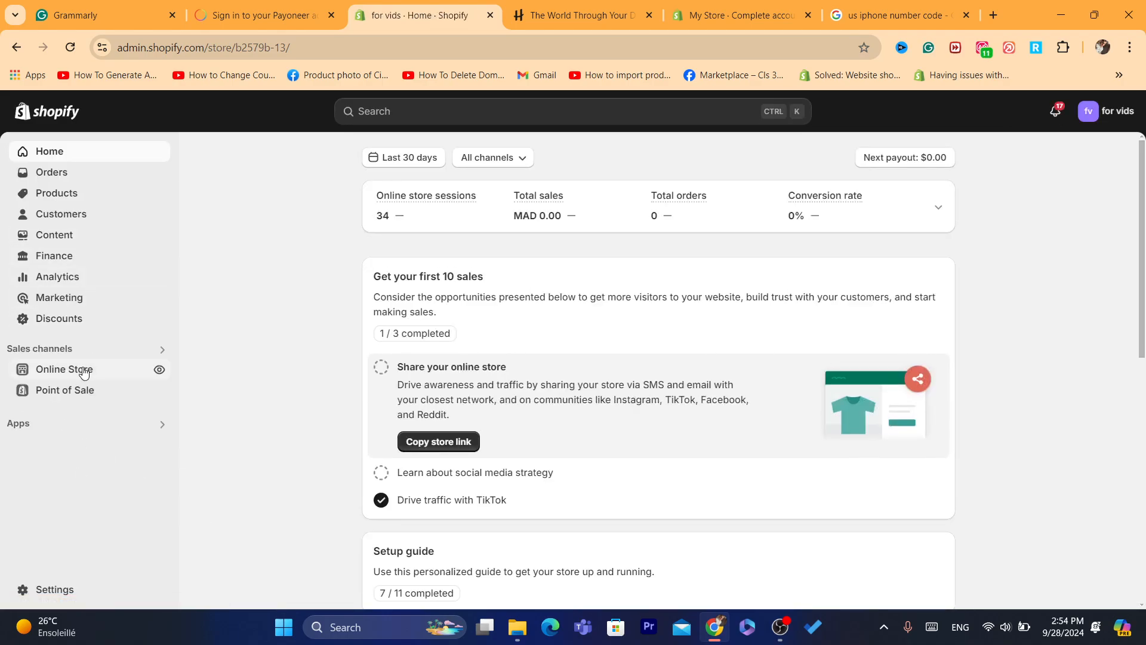
- In the for vids store, reach Dawn's code editor from Online Store > Themes
click(64, 369)
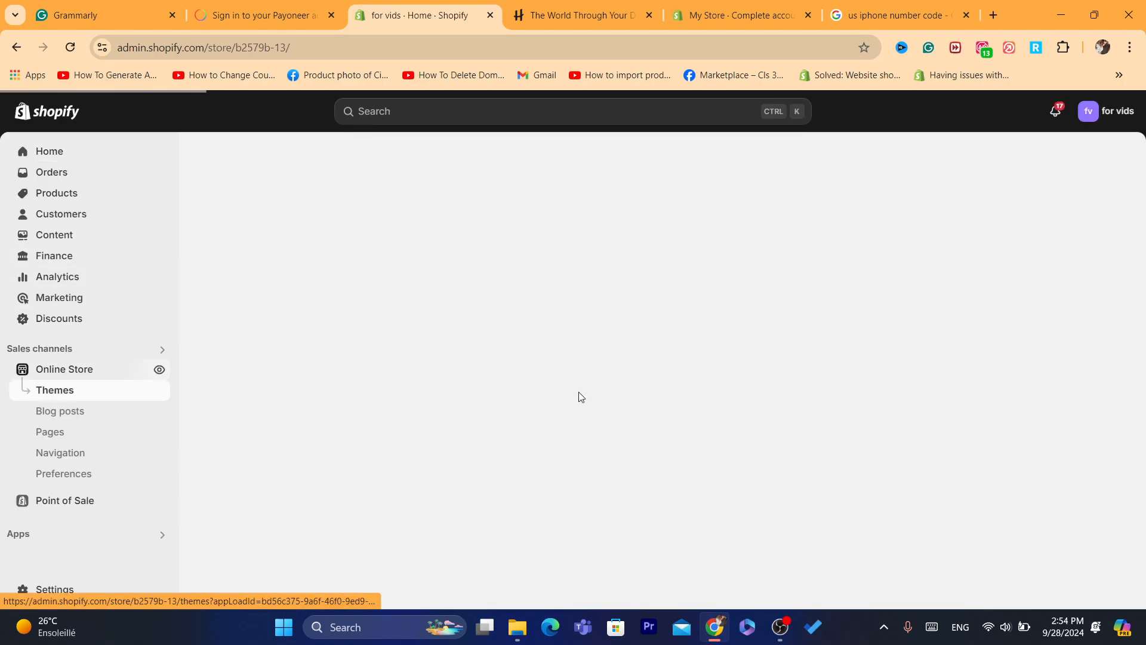
click(55, 389)
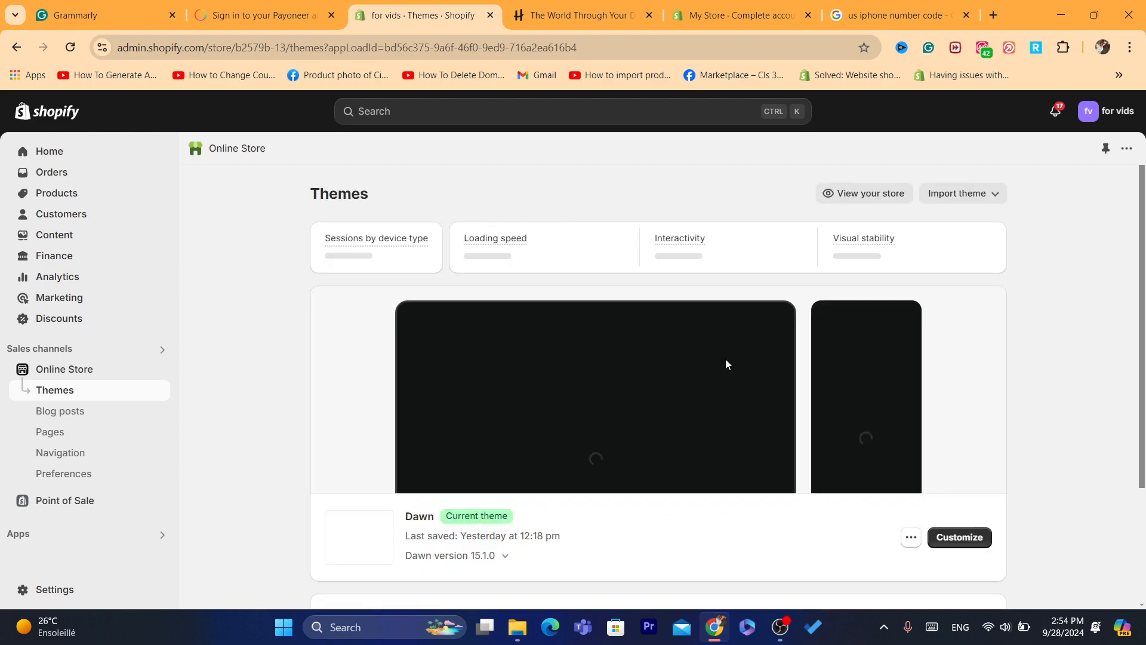
click(910, 537)
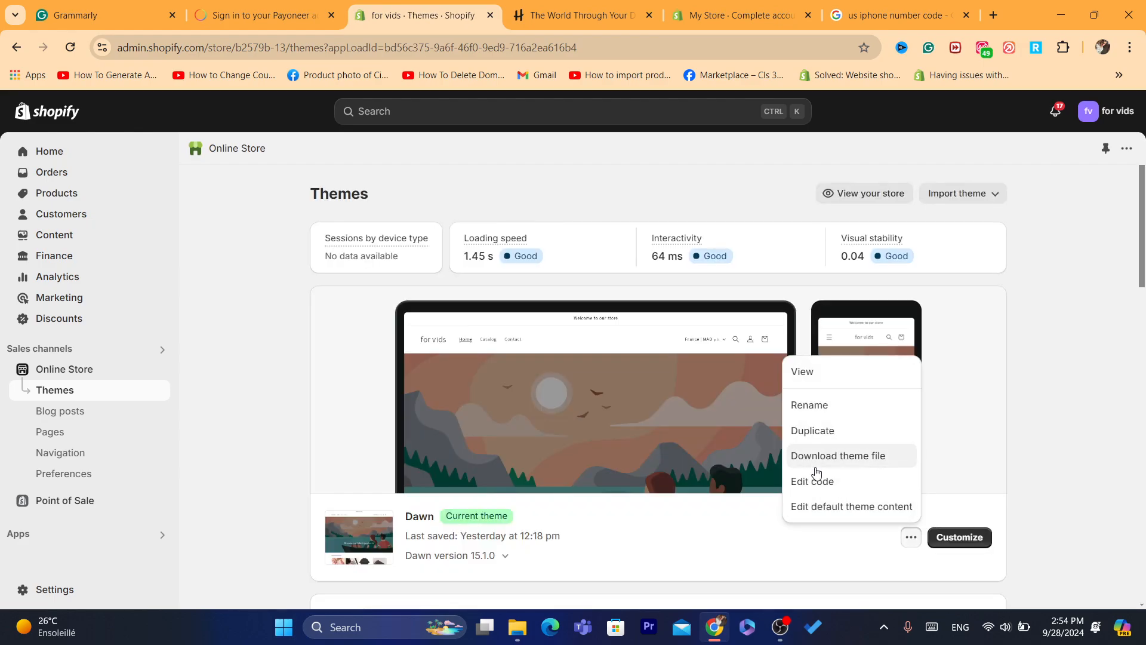
click(812, 479)
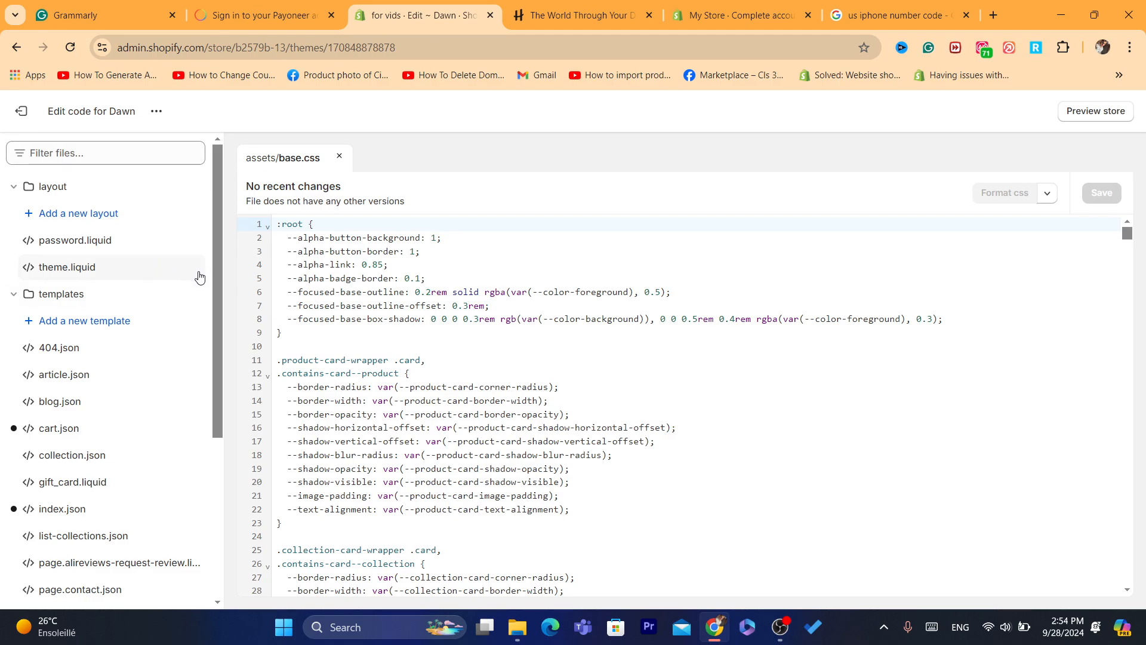
- Attempt deleting Dawn's theme.liquid in this store, fail, and exit to Themes
click(74, 266)
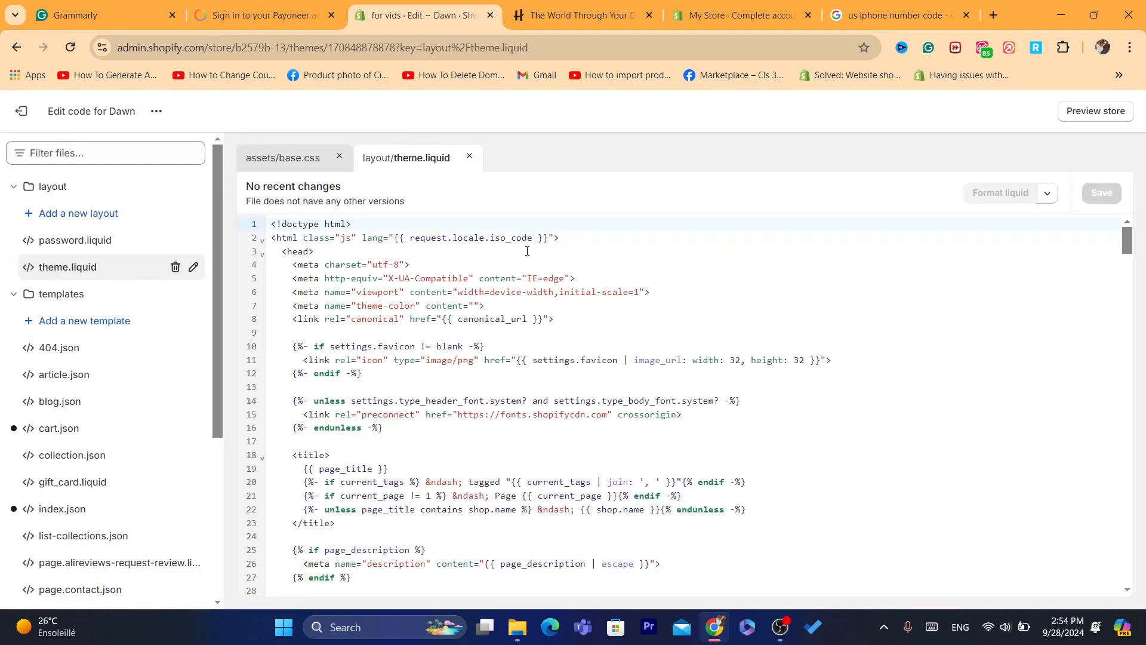
click(175, 266)
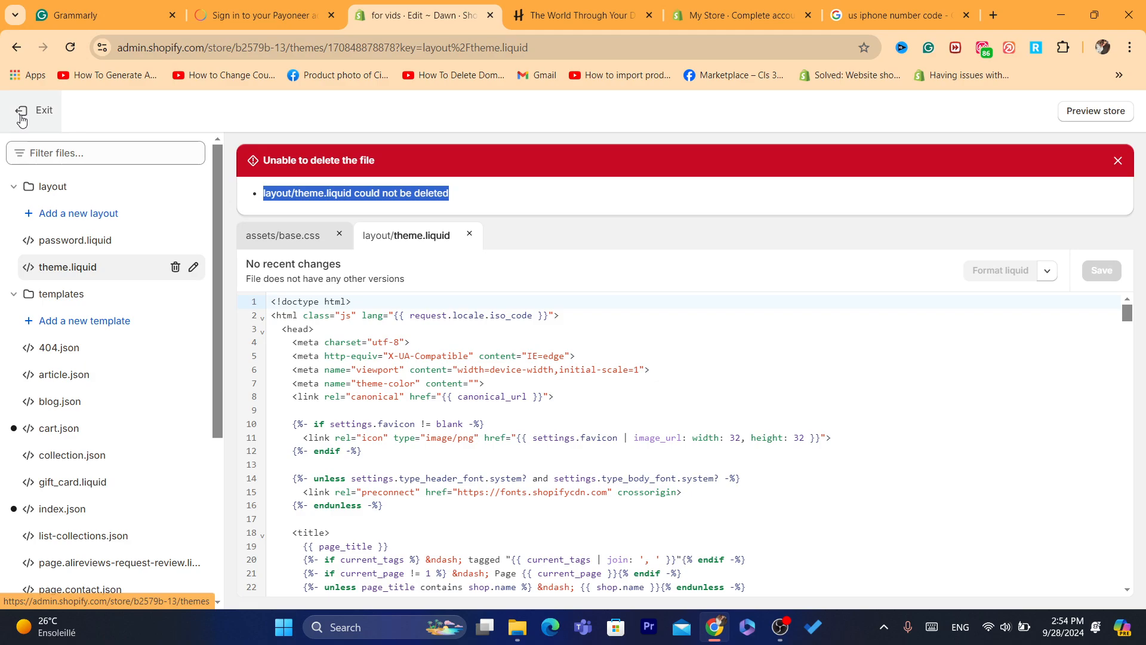
click(45, 110)
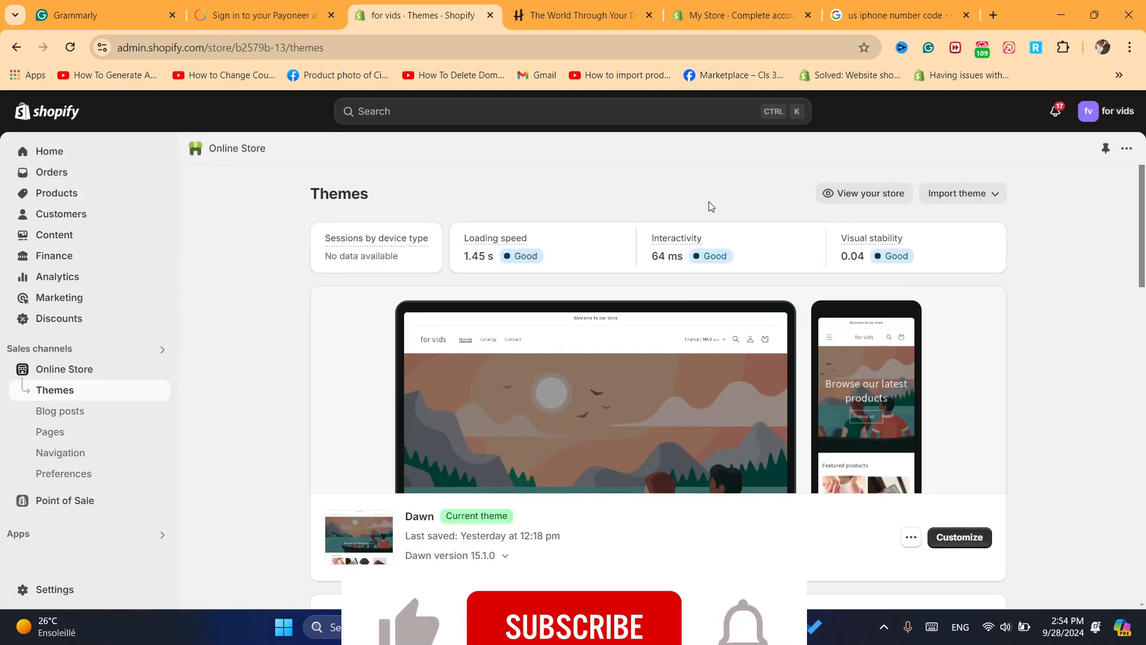